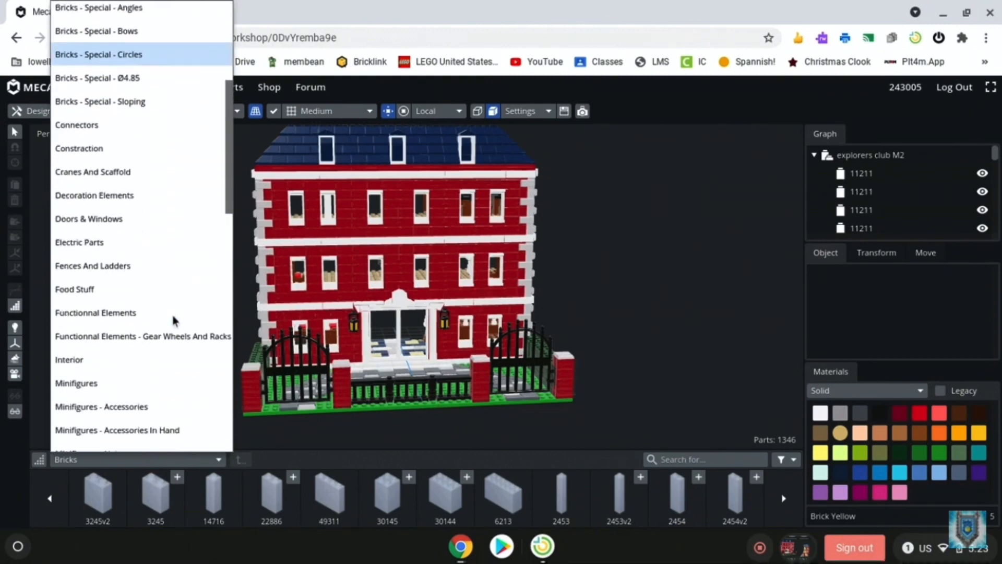
# Close the parts category list, keeping Bricks selected, and frame the front gate and doorway.
pyautogui.scroll(-3)
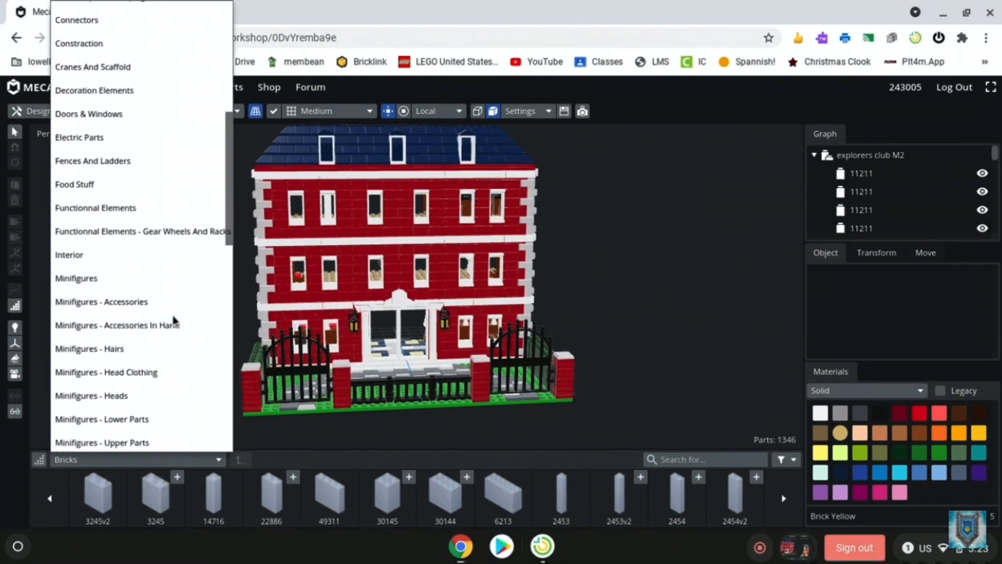
pyautogui.scroll(3)
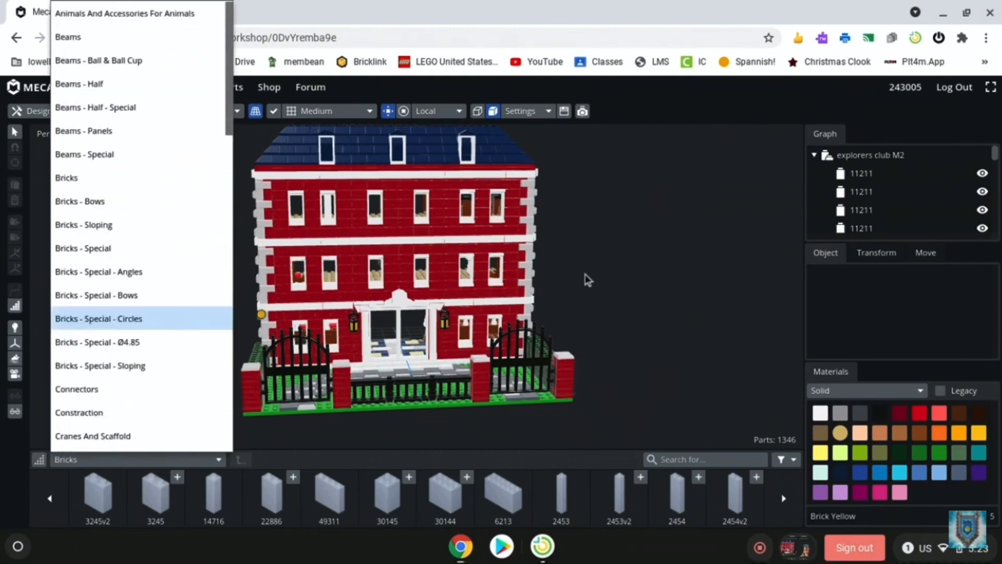
pyautogui.click(657, 280)
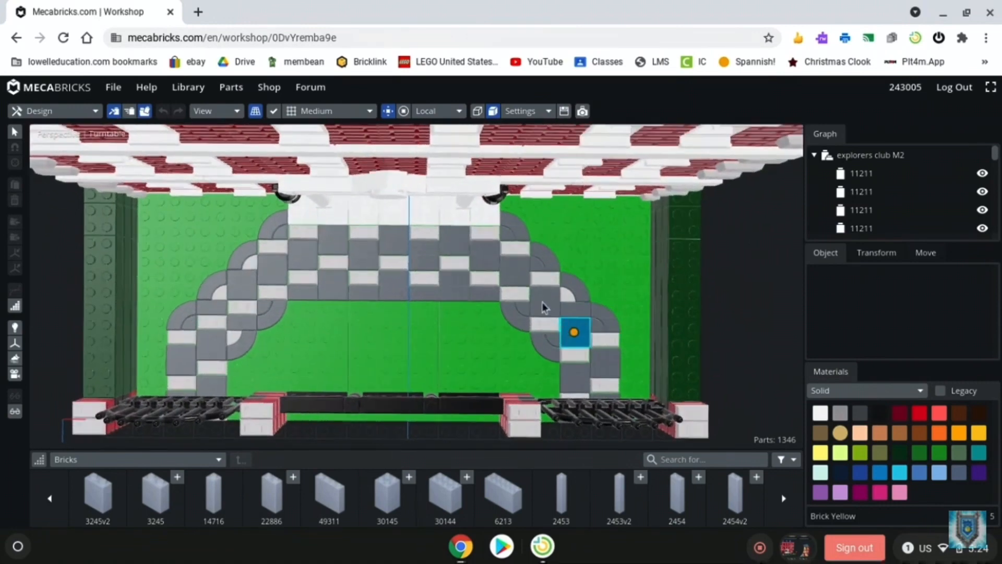
pyautogui.click(753, 276)
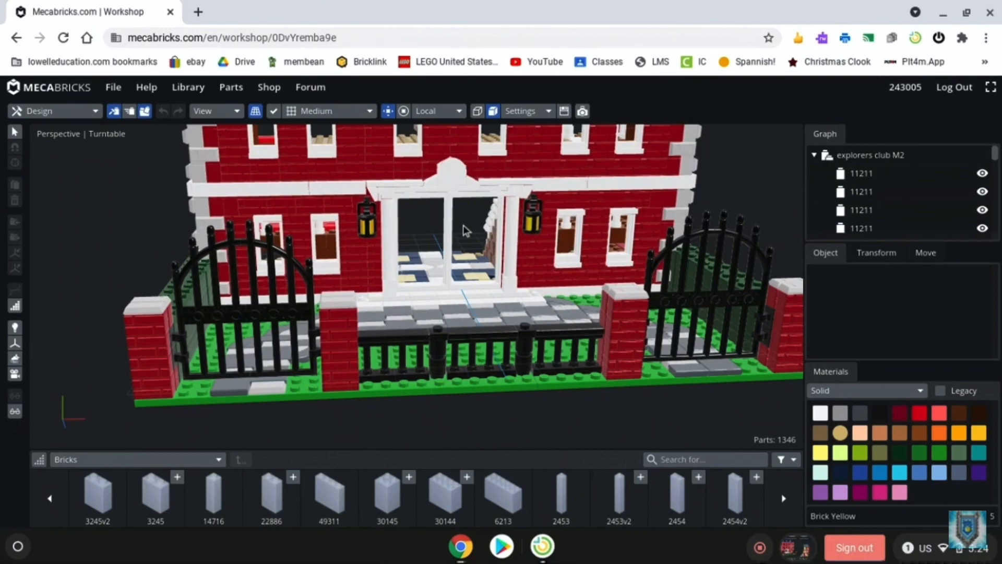
# Orbit around the front so the iron gates and the staircase inside the doorway show at an angle.
pyautogui.click(415, 243)
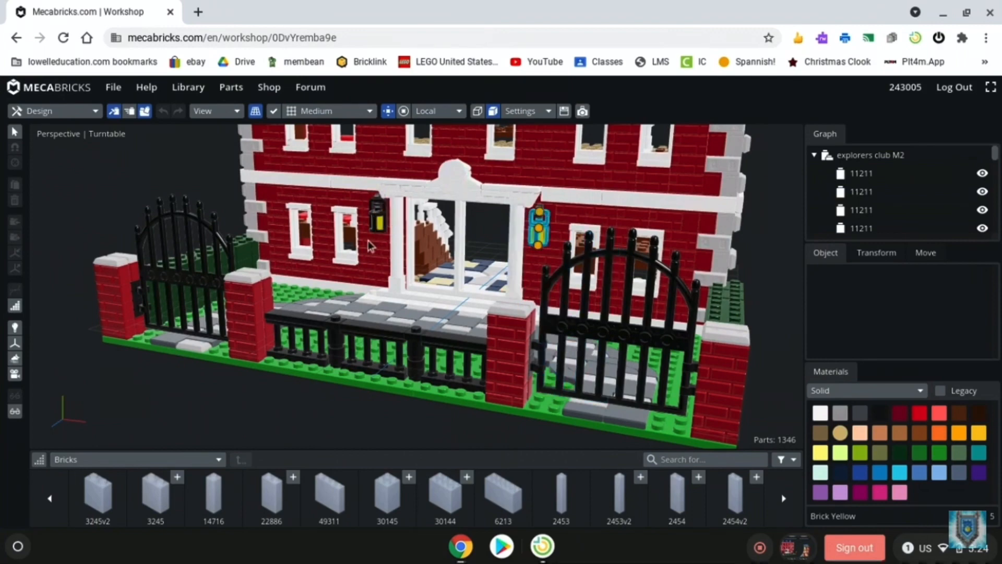
pyautogui.moveTo(371, 244); pyautogui.dragTo(269, 211)
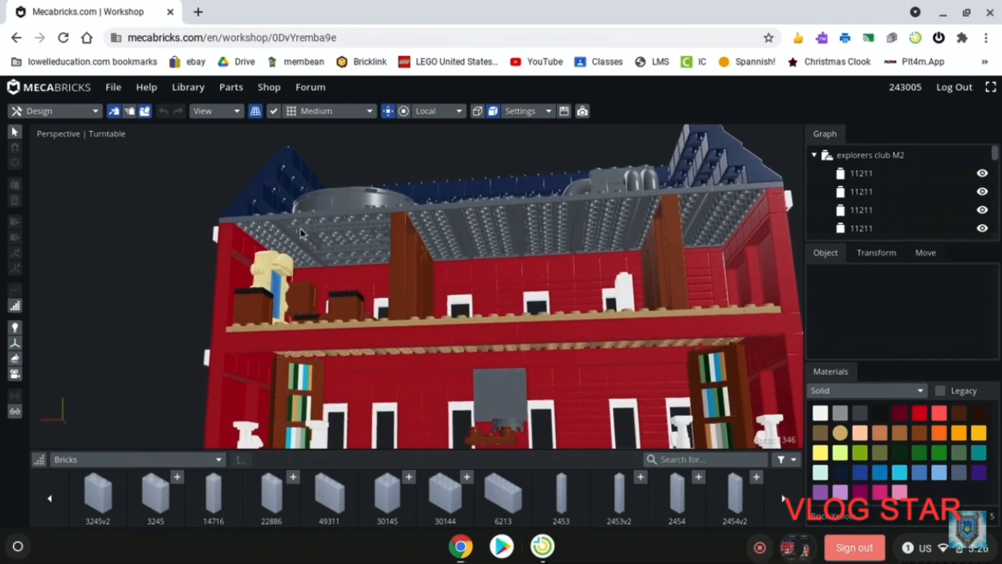
pyautogui.moveTo(141, 256)
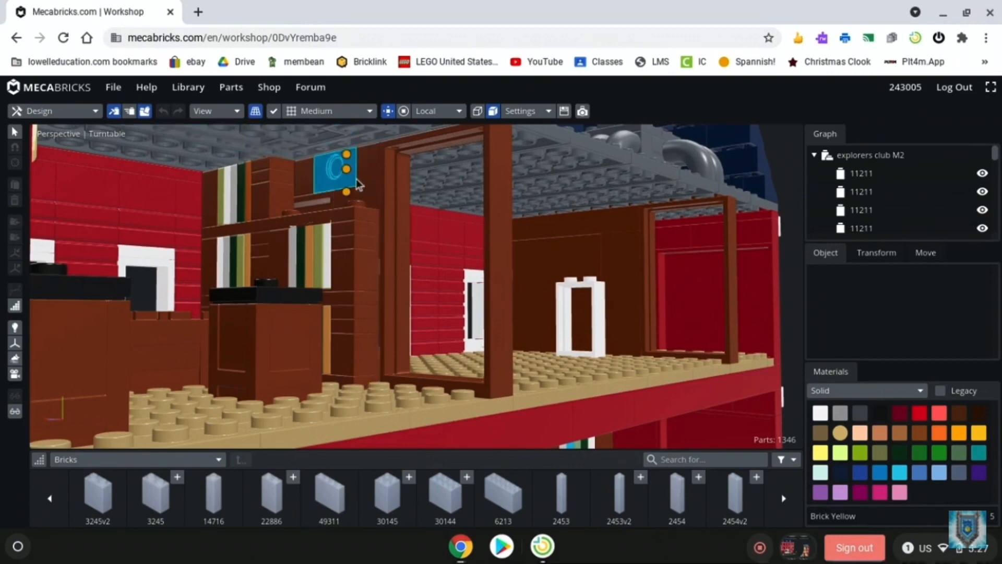
pyautogui.moveTo(284, 178)
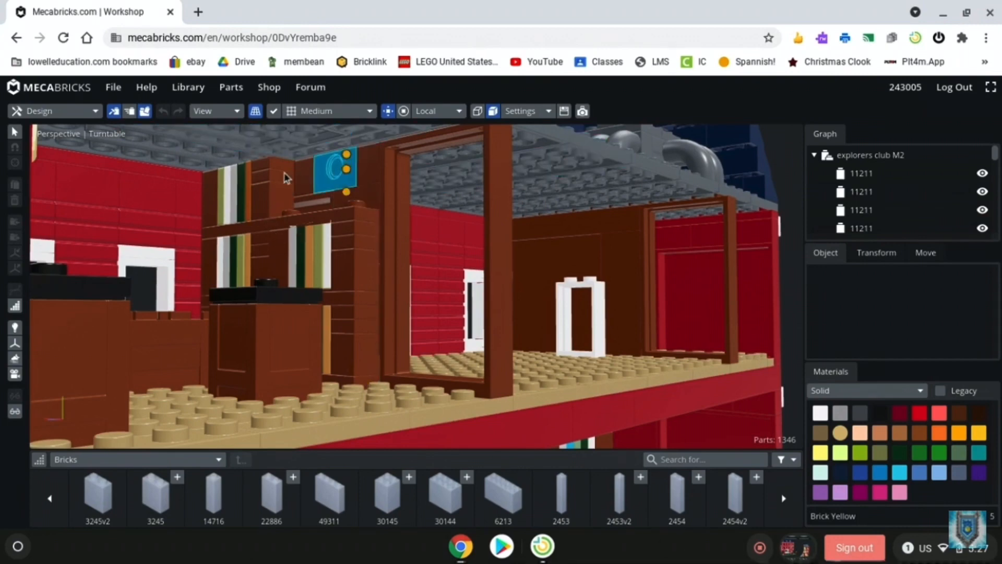
# Move along the upper floor interior to the floor with two bookshelves and white balustrades.
pyautogui.moveTo(339, 169); pyautogui.dragTo(271, 196)
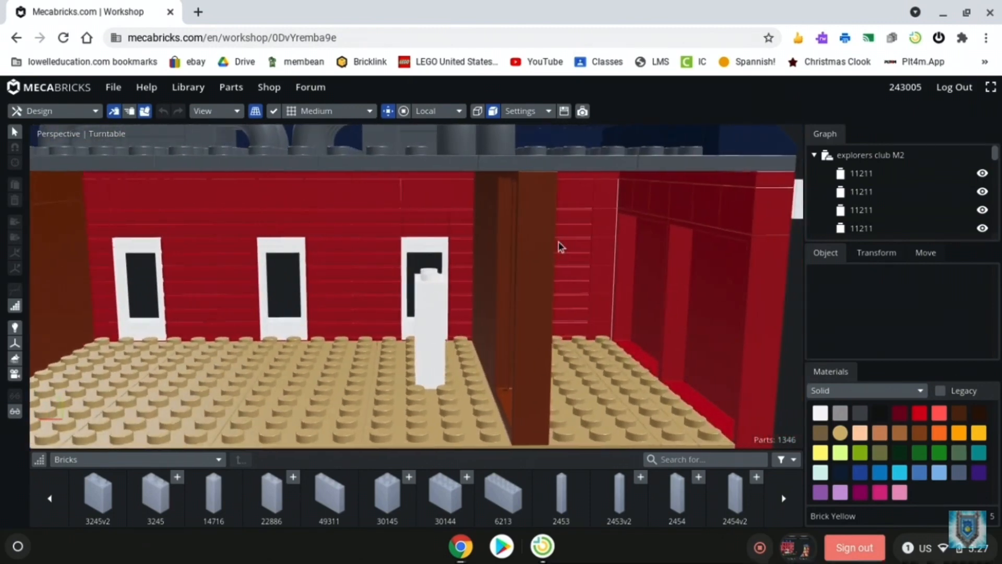
pyautogui.click(626, 274)
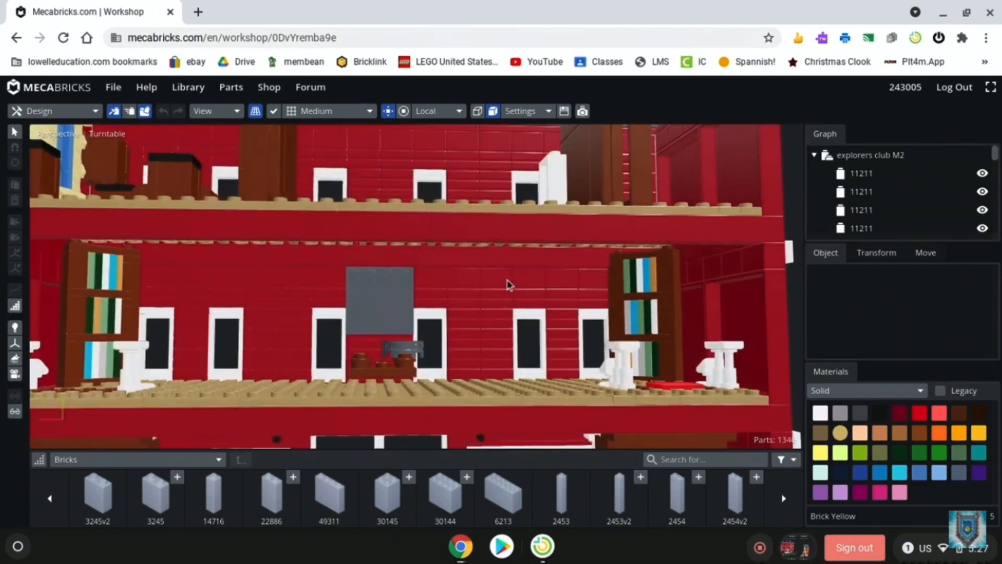
# Orbit down to the entrance hall's blue-and-white tiled centre between the twin railed staircases.
pyautogui.click(505, 284)
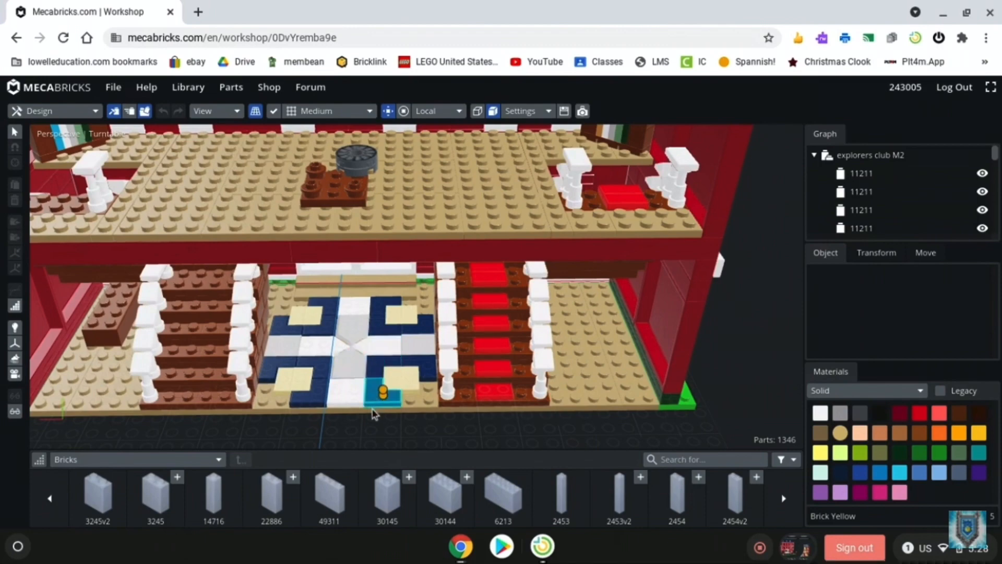
pyautogui.click(368, 437)
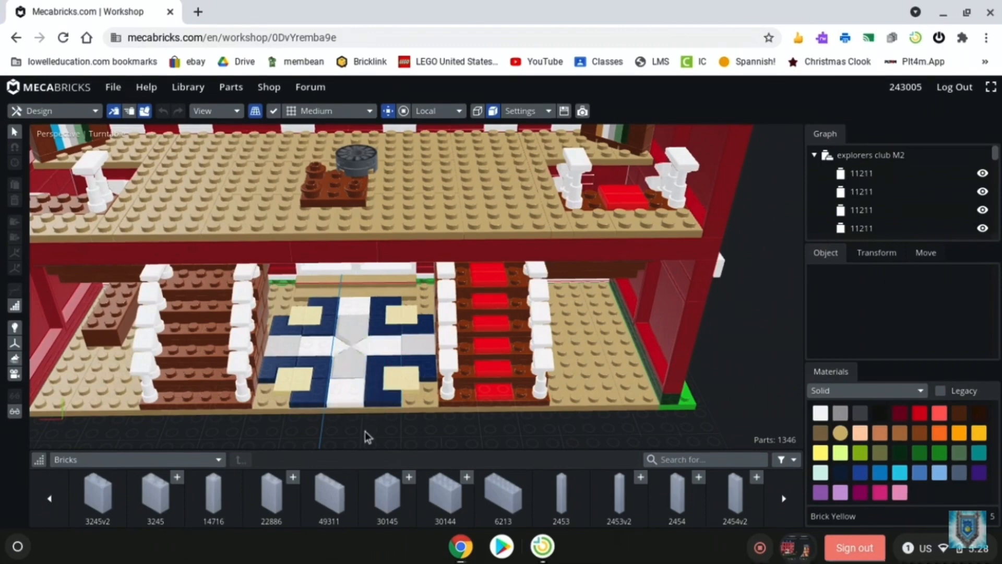